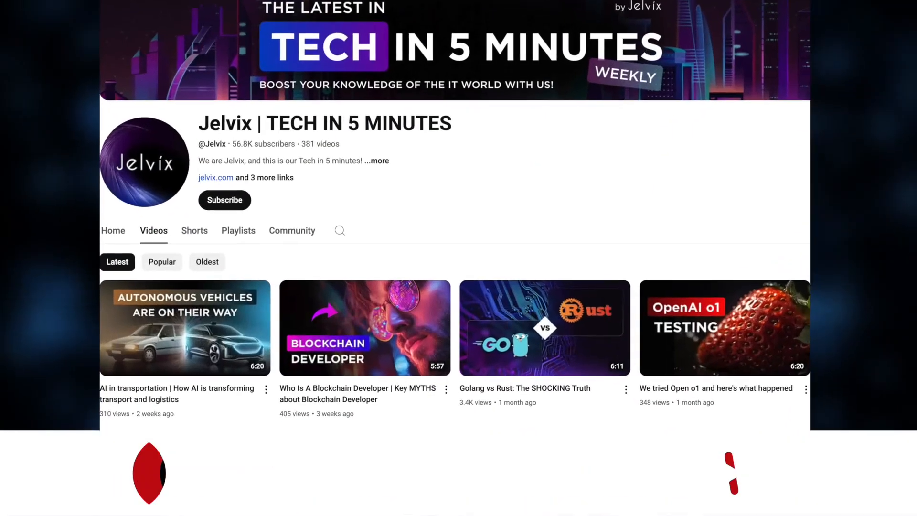
# - Subscribe to the Jelvix | TECH IN 5 MINUTES channel so the banner reads SUBSCRIBED
pyautogui.click(224, 200)
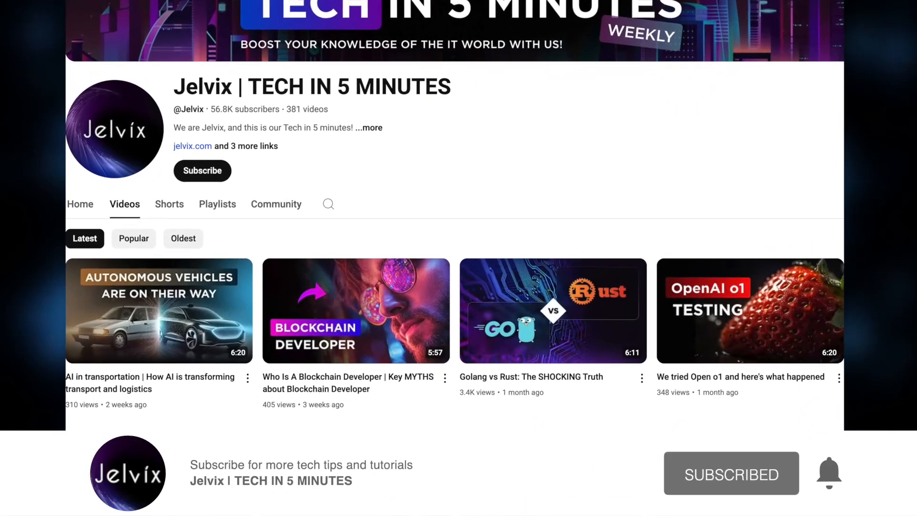